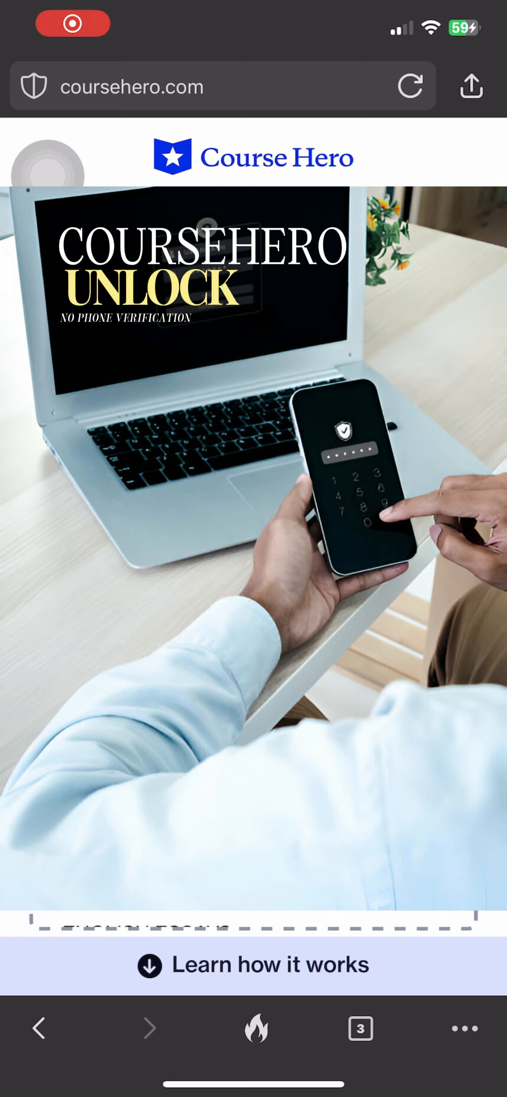
Go from the DuckDuckGo results to coursehero.com and reach its Join sign-up page.
scroll("down", 3)
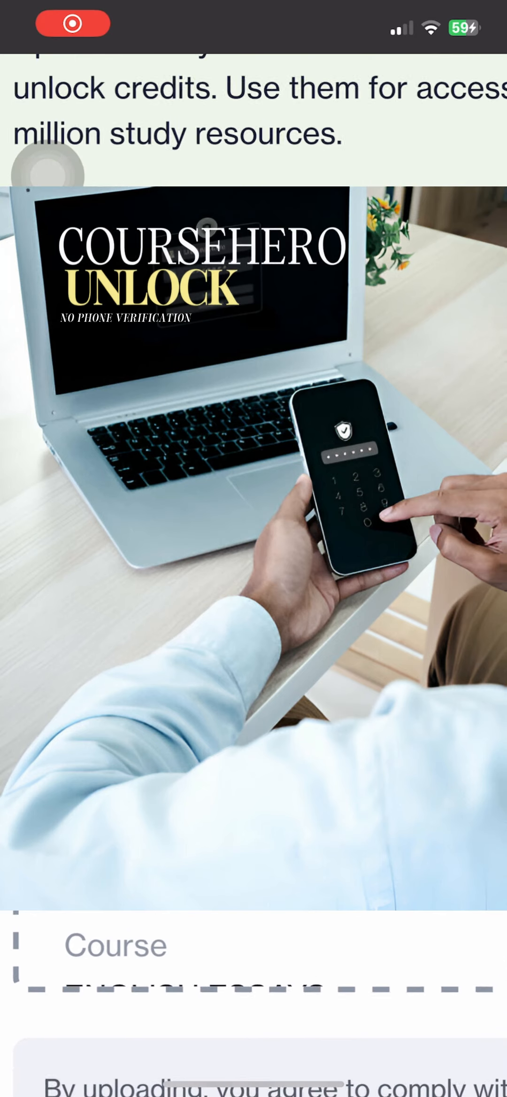
scroll("up", 3)
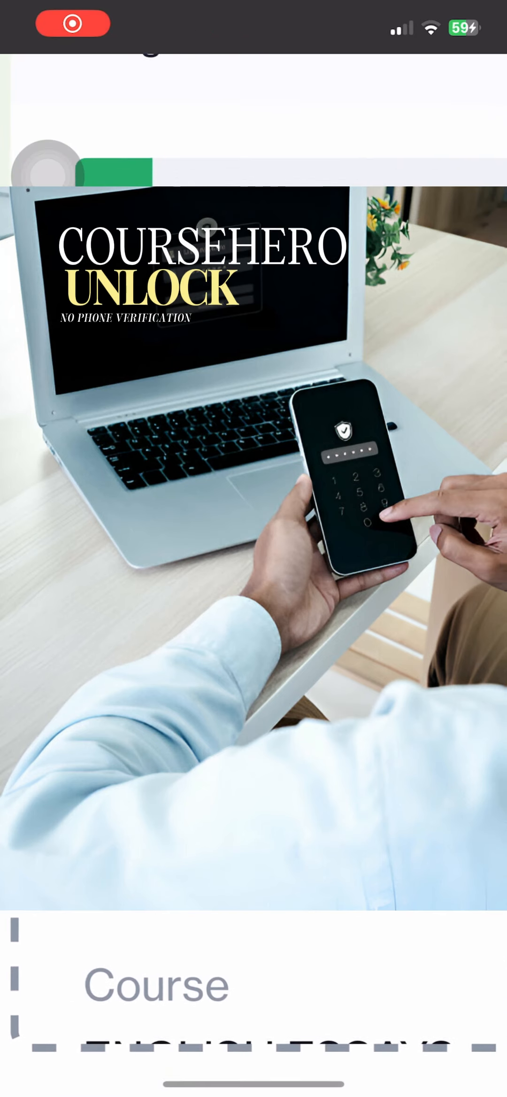
scroll("up", 3)
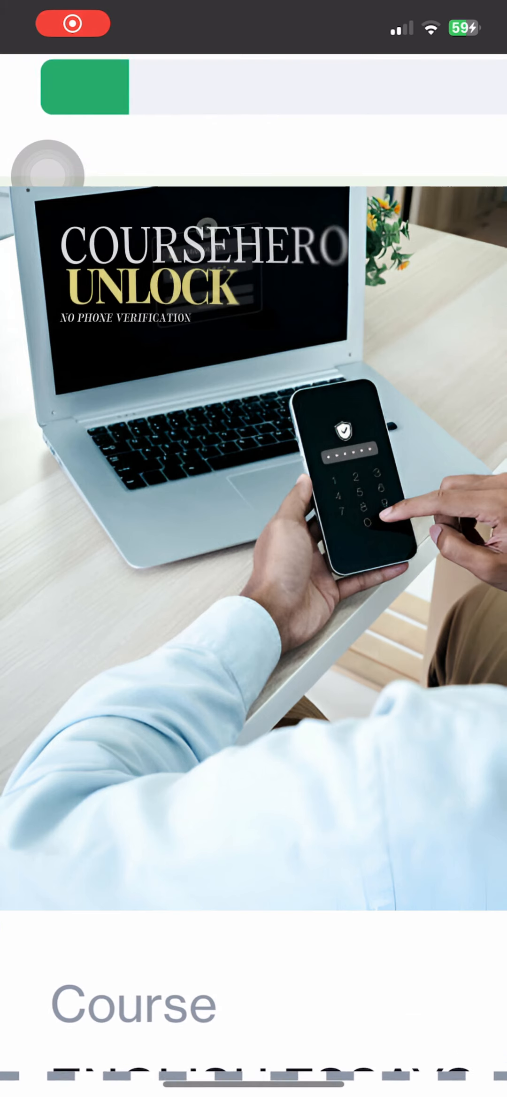
scroll("down", 3)
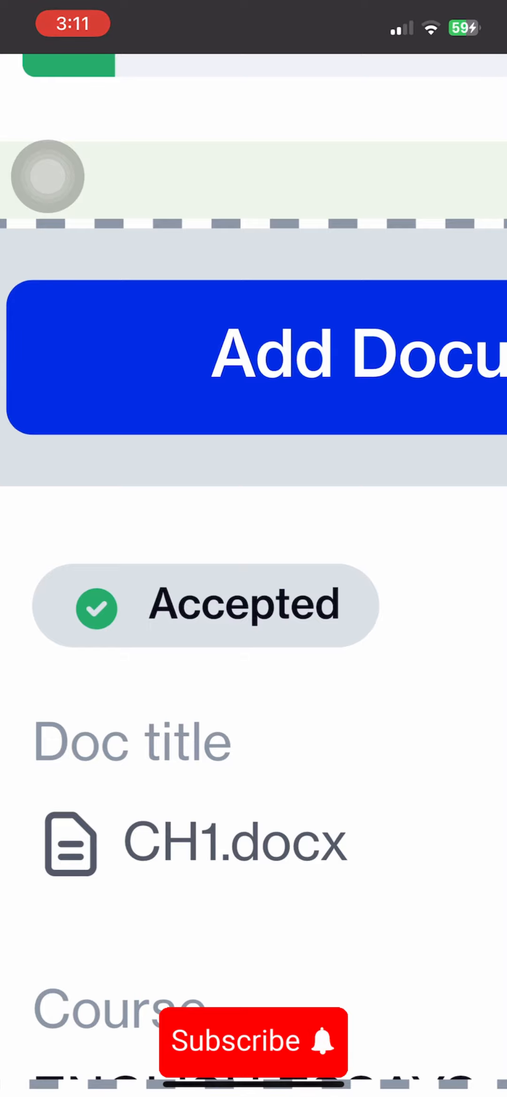
scroll("up", 3)
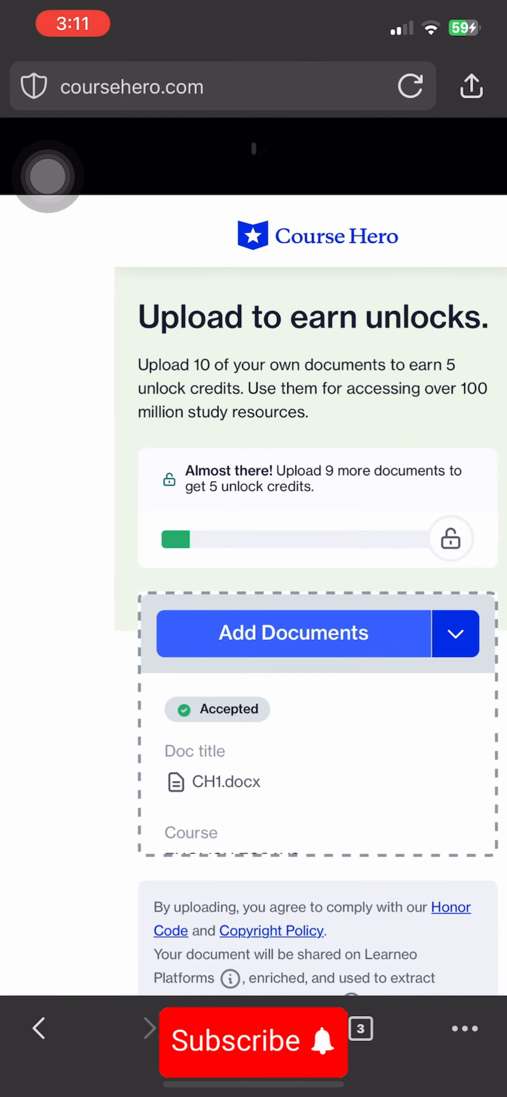
scroll("up", 3)
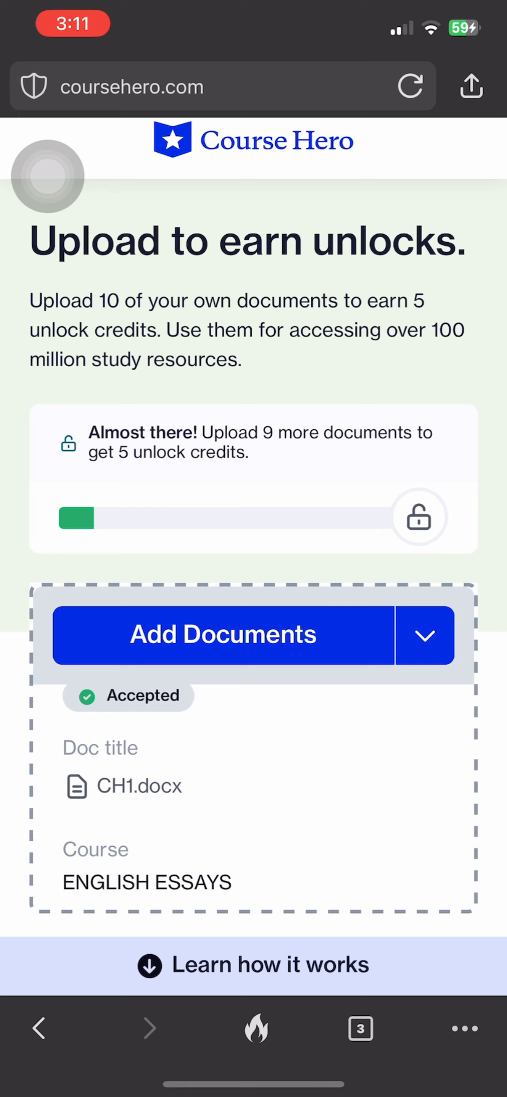
scroll("down", 3)
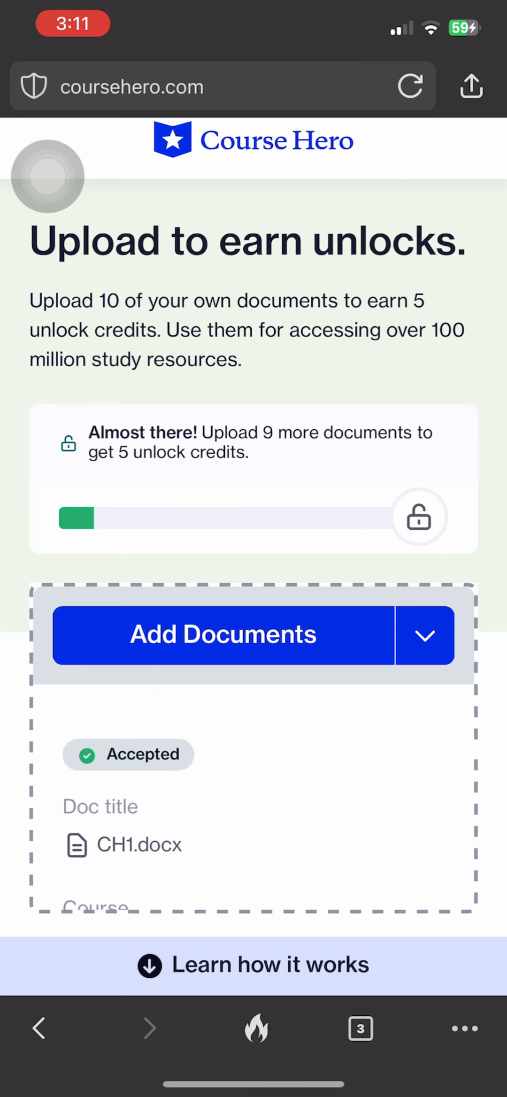
scroll("down", 3)
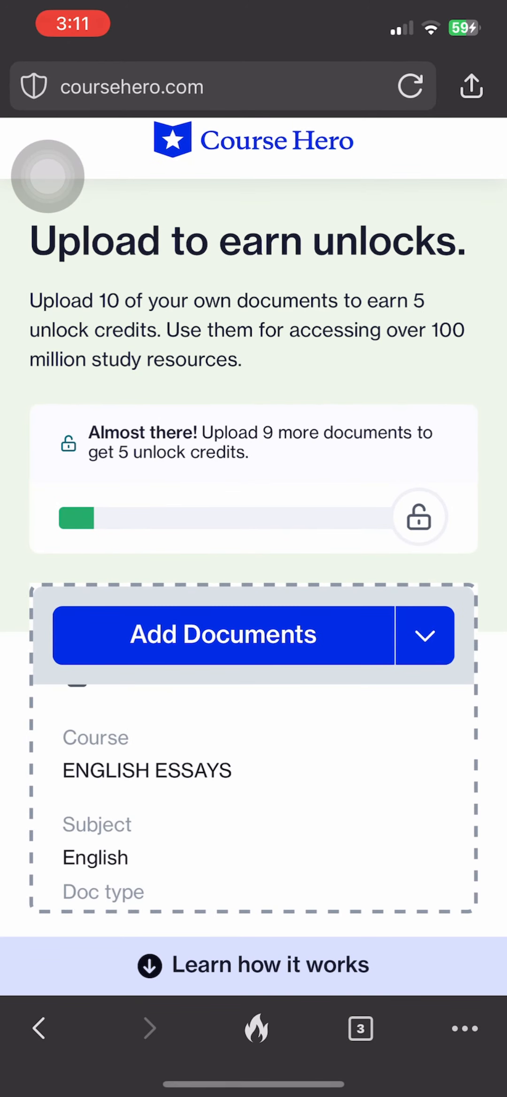
scroll("down", 3)
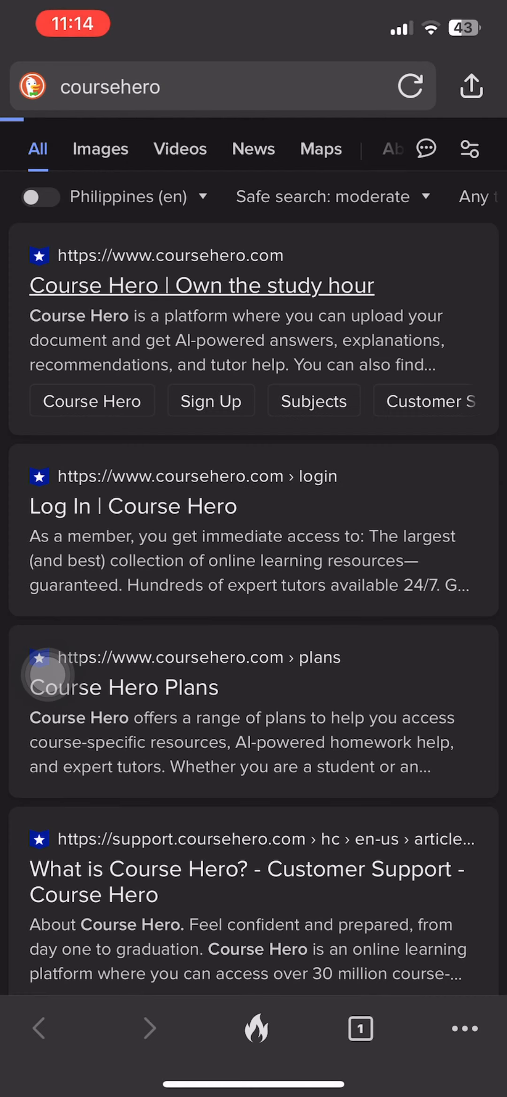
left_click(202, 284)
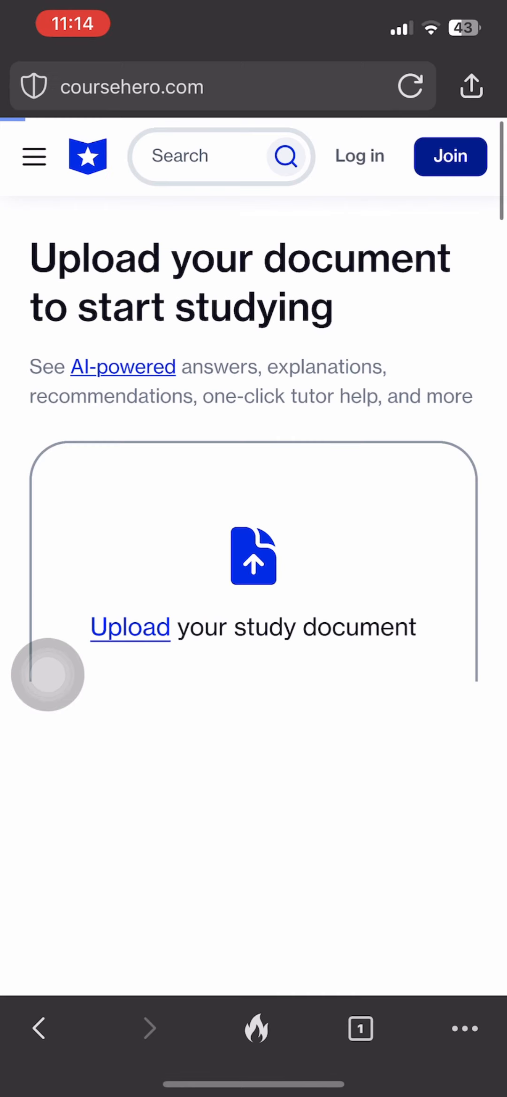
left_click(450, 156)
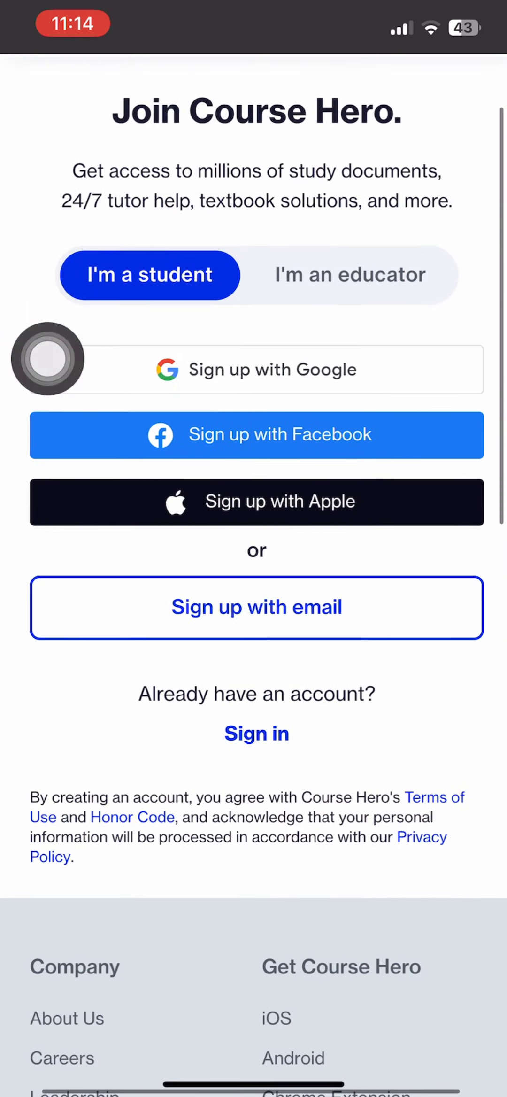
Sign up with email, set school U.E.T Taxila, pass reCAPTCHA and create the student account.
left_click(257, 607)
type("Y")
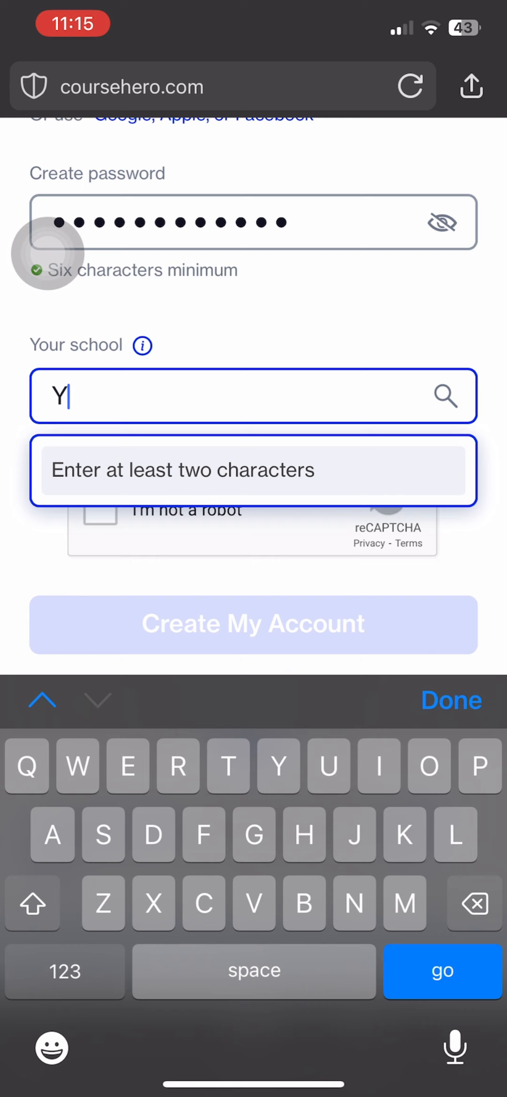
type("ni")
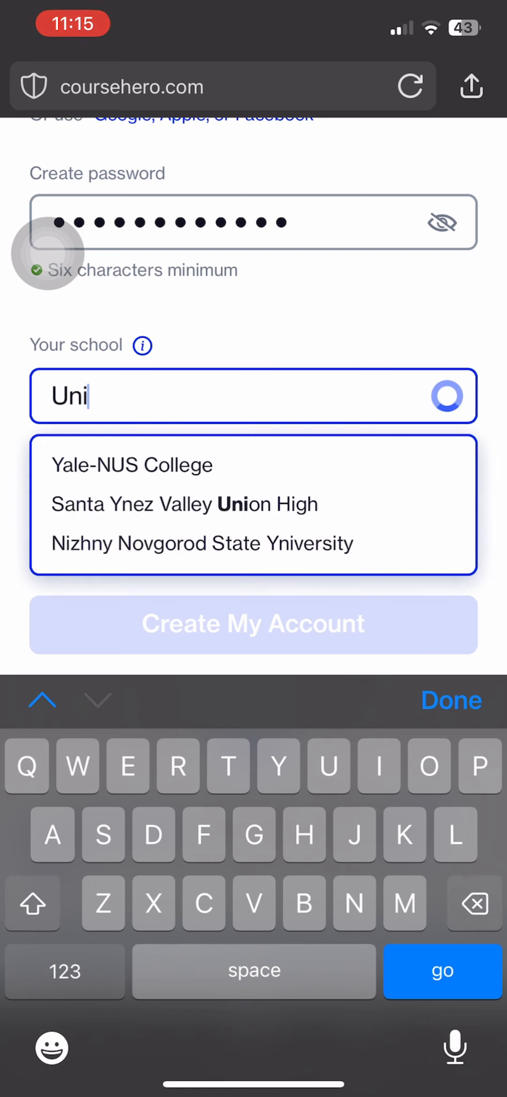
type("versity")
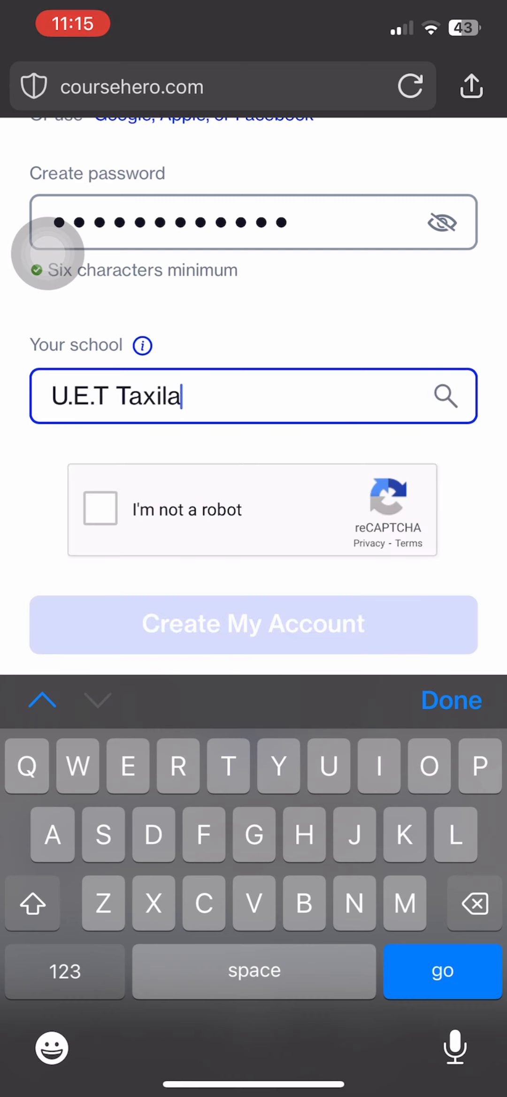
left_click(100, 509)
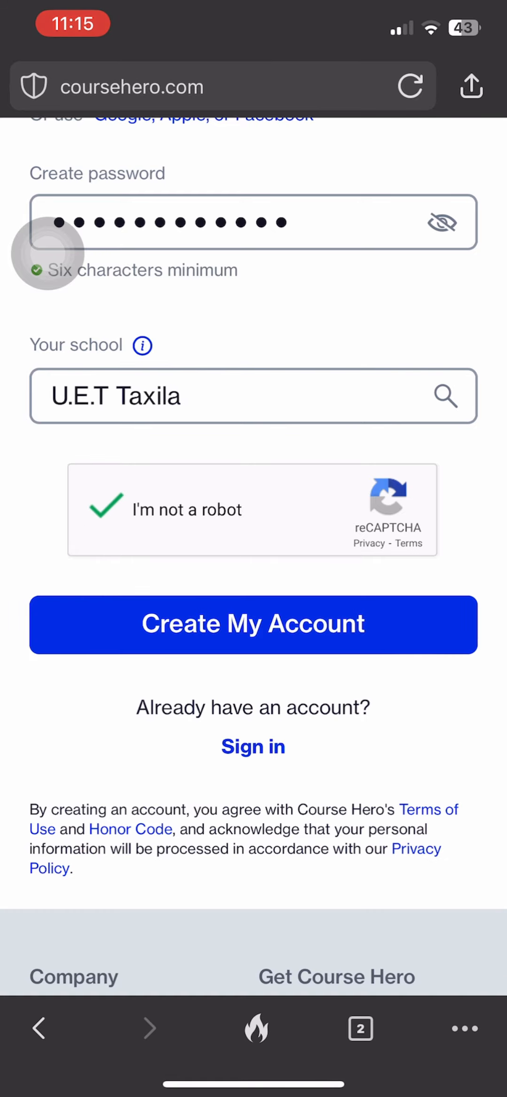
scroll("up", 3)
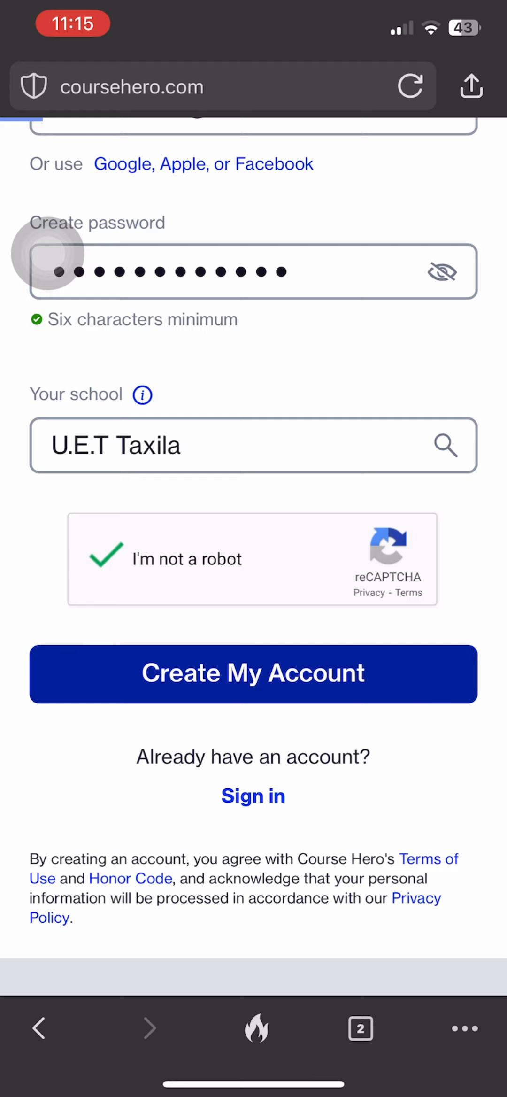
left_click(253, 674)
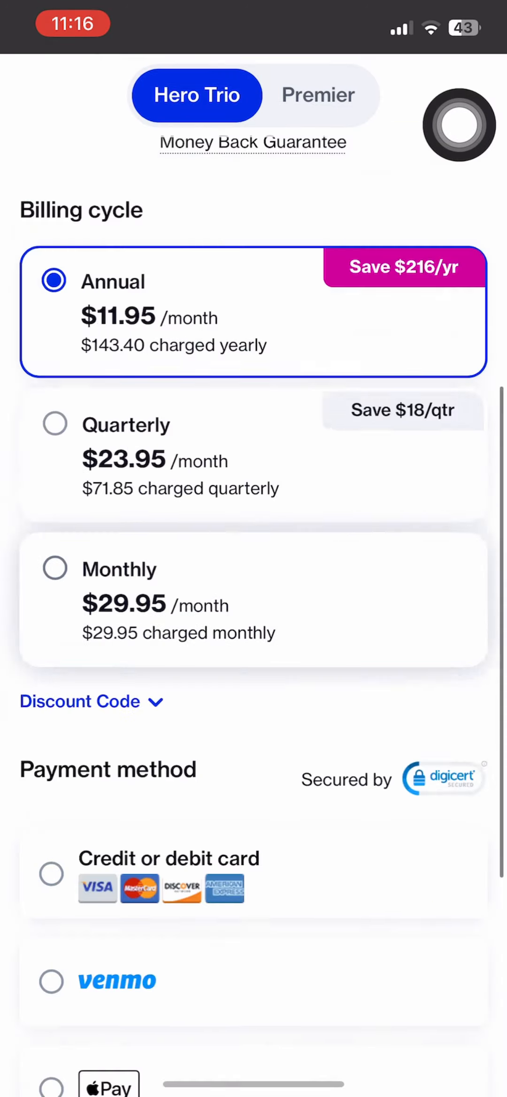
Leave the subscription plans page and begin a new DuckDuckGo search from the address bar.
scroll("down", 3)
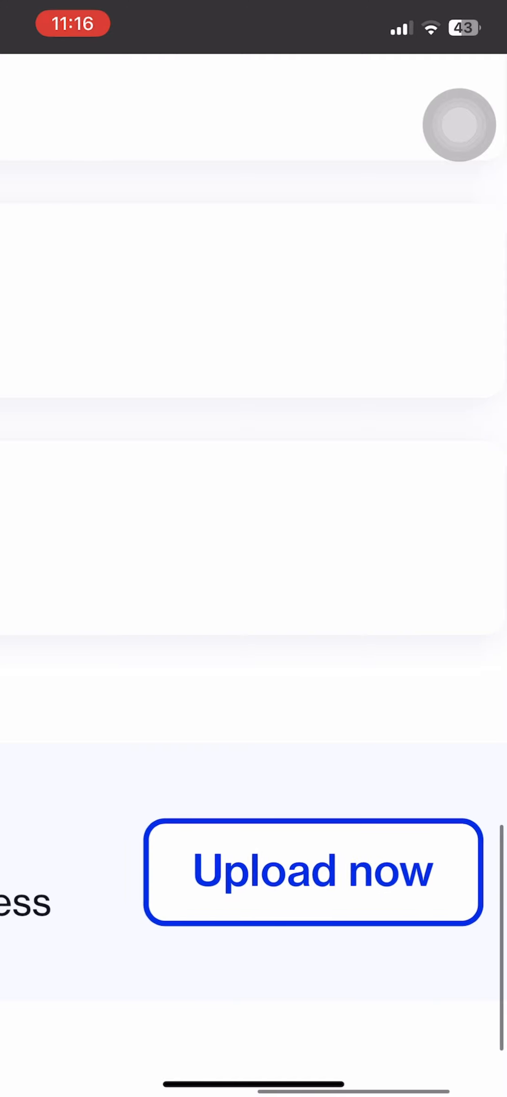
scroll("up", 3)
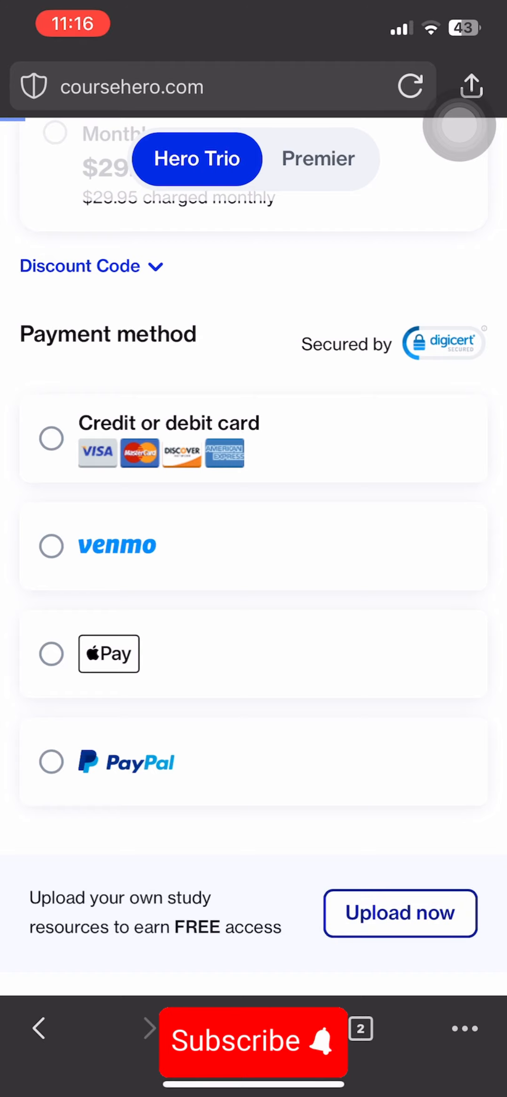
left_click(401, 913)
type("c")
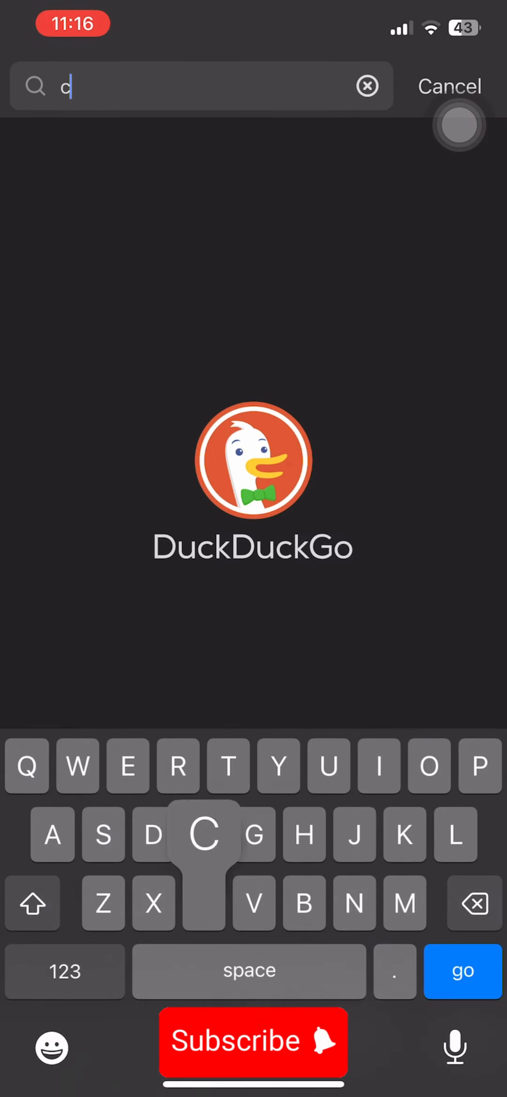
Search DuckDuckGo for 'chat gpt' and land on the ChatGPT log-in or sign-up prompt.
type("hat gpt")
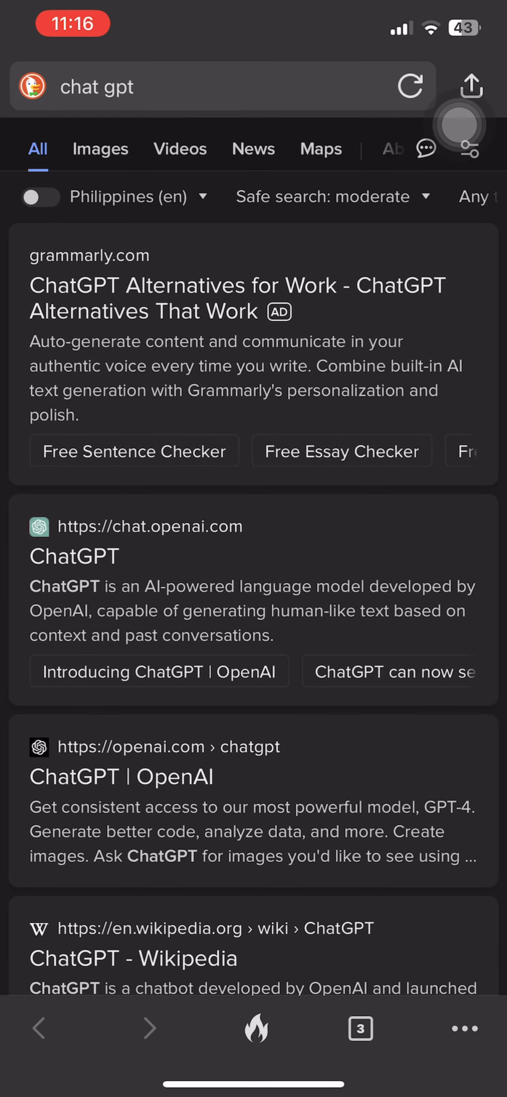
left_click(74, 556)
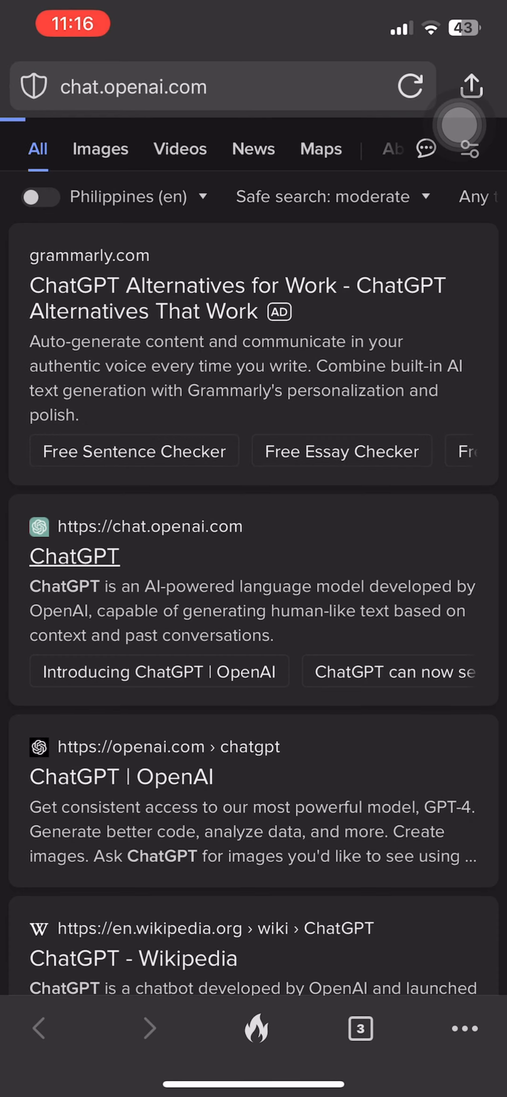
left_click(74, 556)
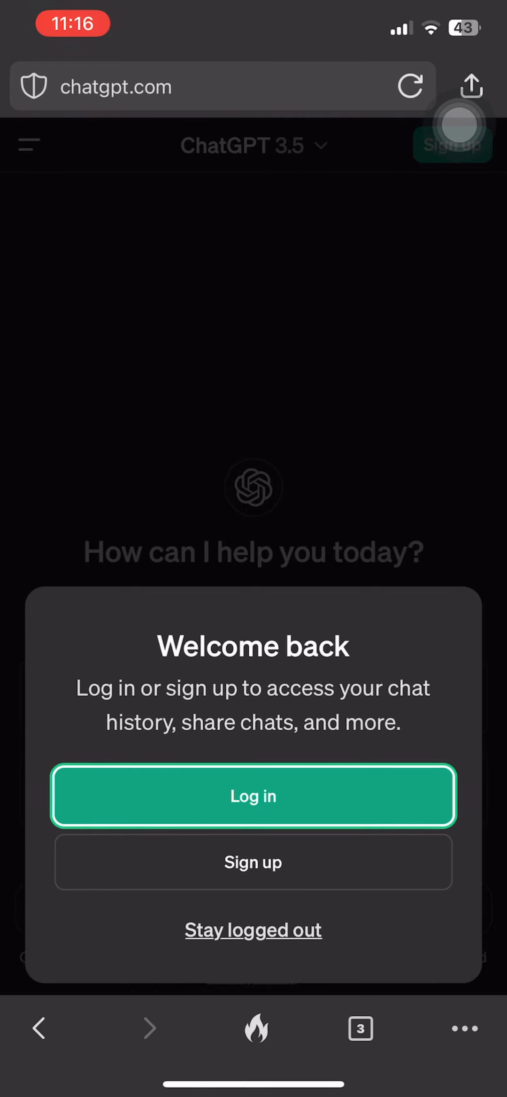
Stay logged out and get ChatGPT to write PAS-model copy about earthquakes.
left_click(253, 930)
type("Act ad a")
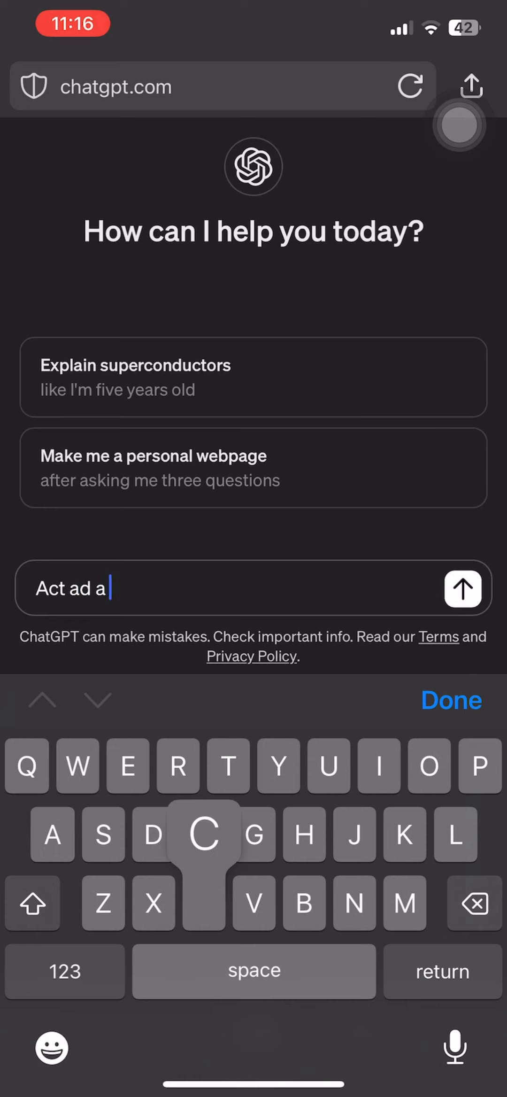
type("copywrote")
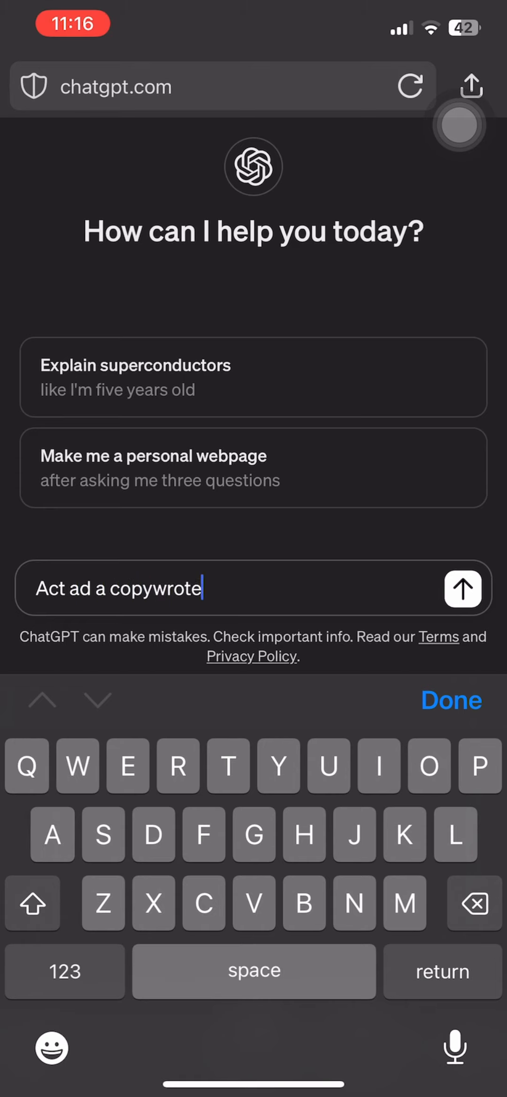
left_click(462, 589)
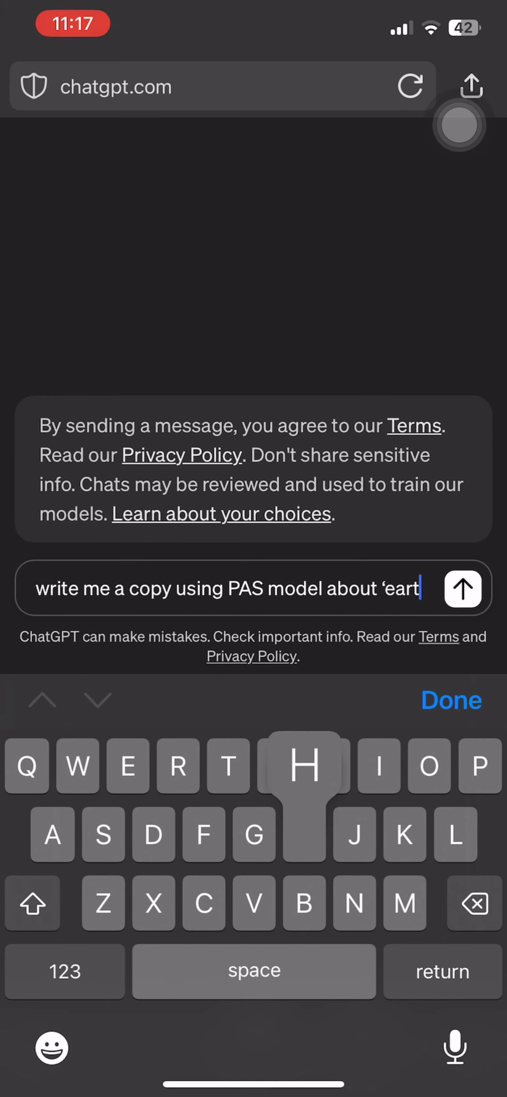
left_click(463, 588)
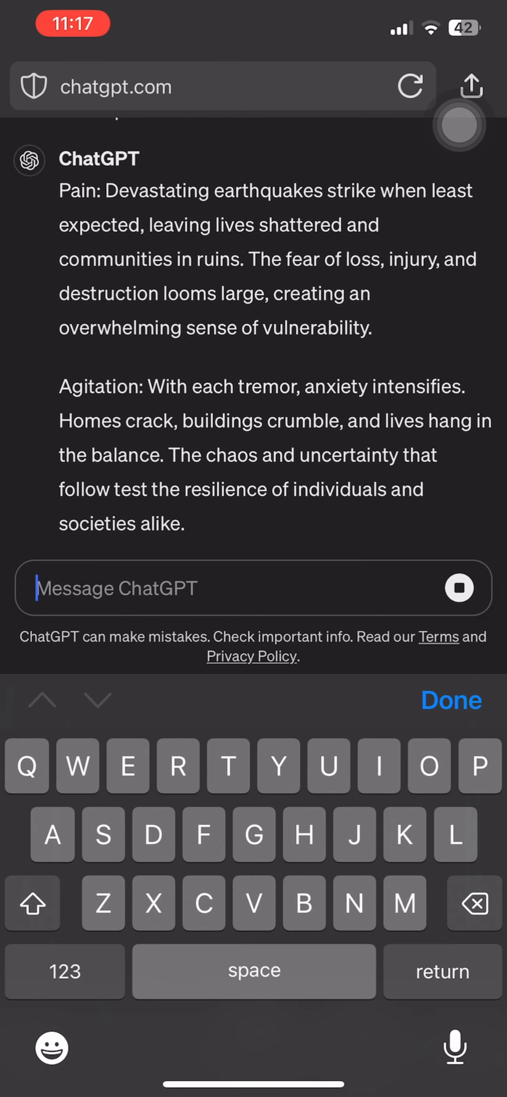
scroll("down", 3)
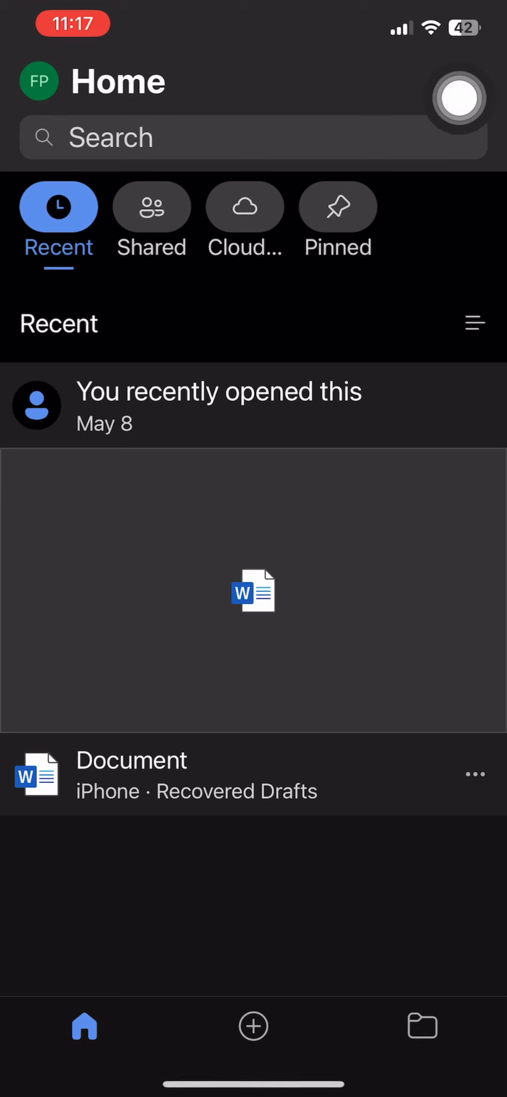
Create a blank Word document and paste in the earthquake Pain, Agitation, Solution copy.
left_click(254, 1027)
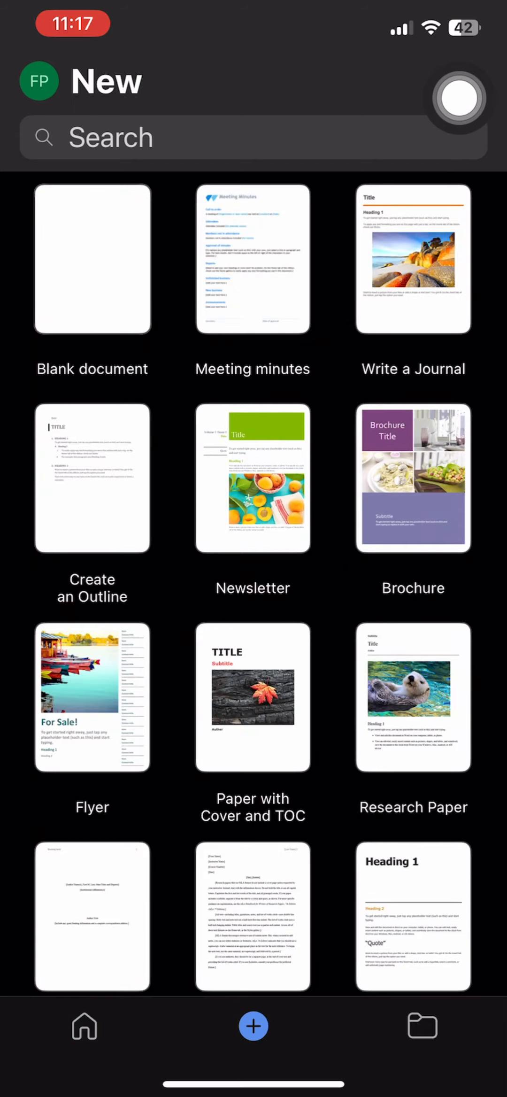
left_click(92, 261)
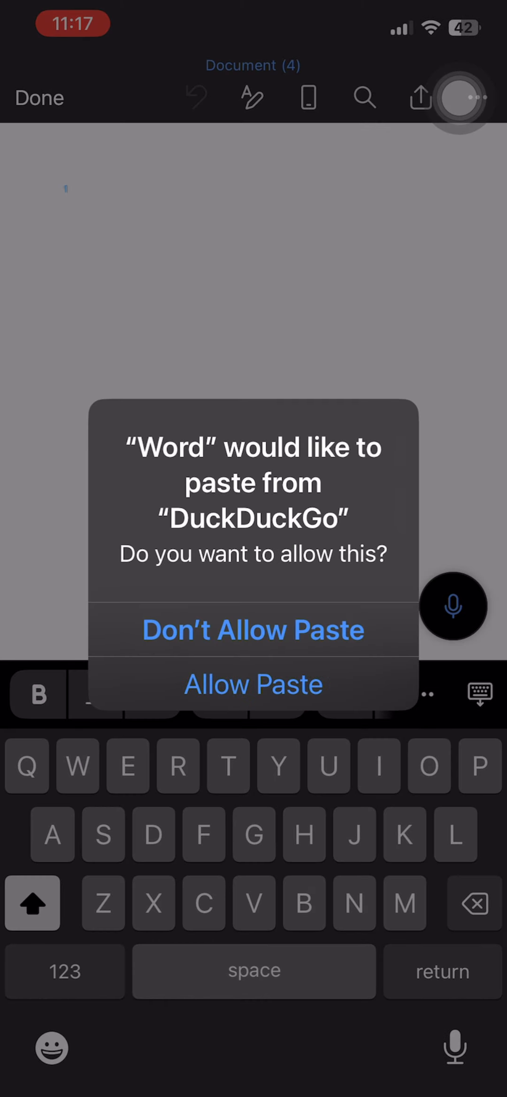
left_click(253, 684)
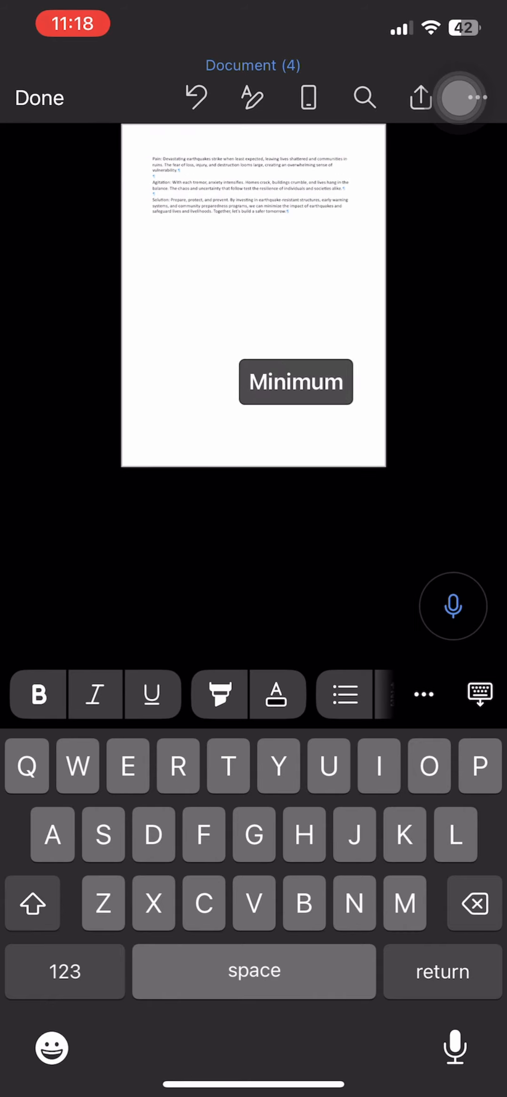
Share the document named Doc1 and back out of adding a storage account.
left_click(419, 98)
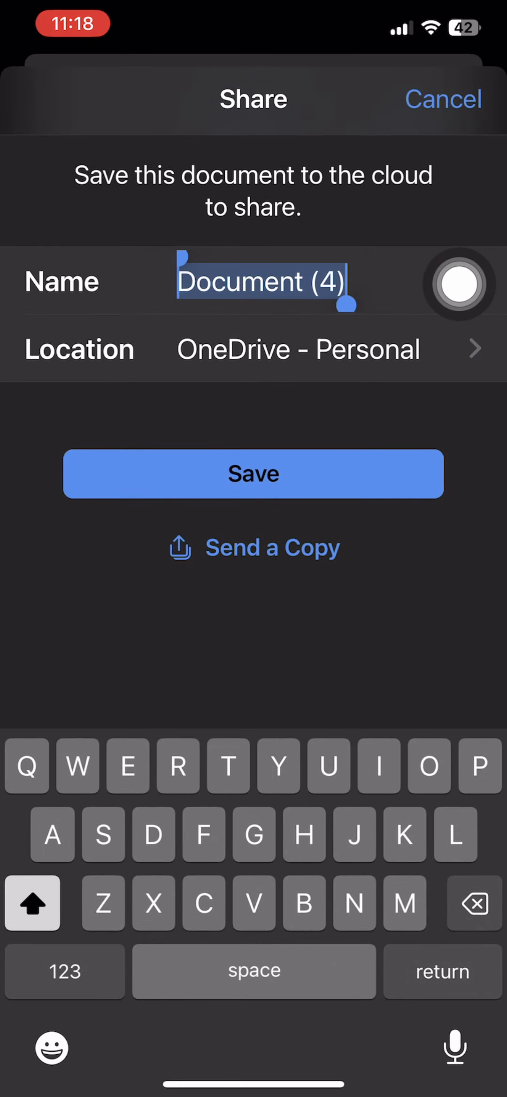
type("Doc1")
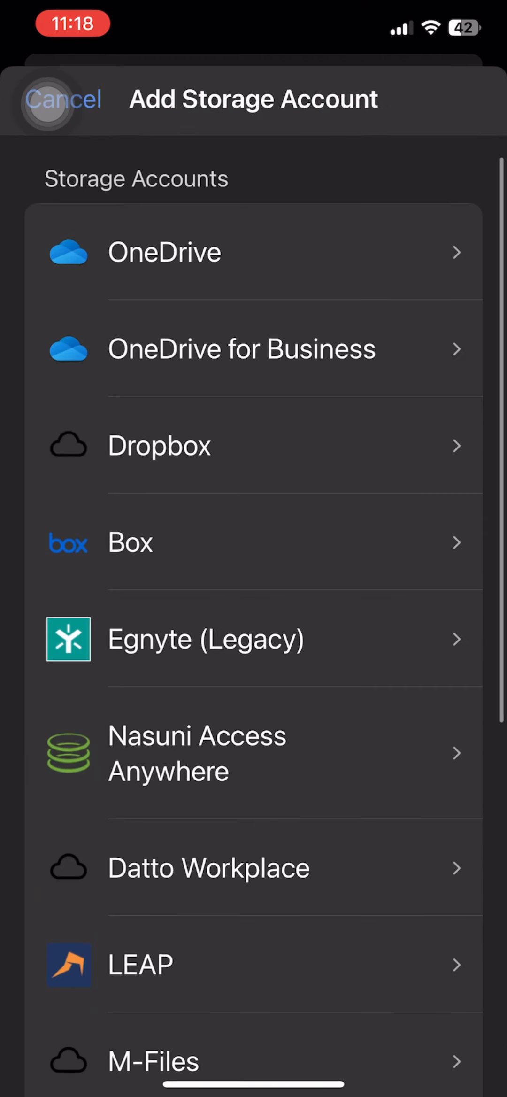
left_click(62, 99)
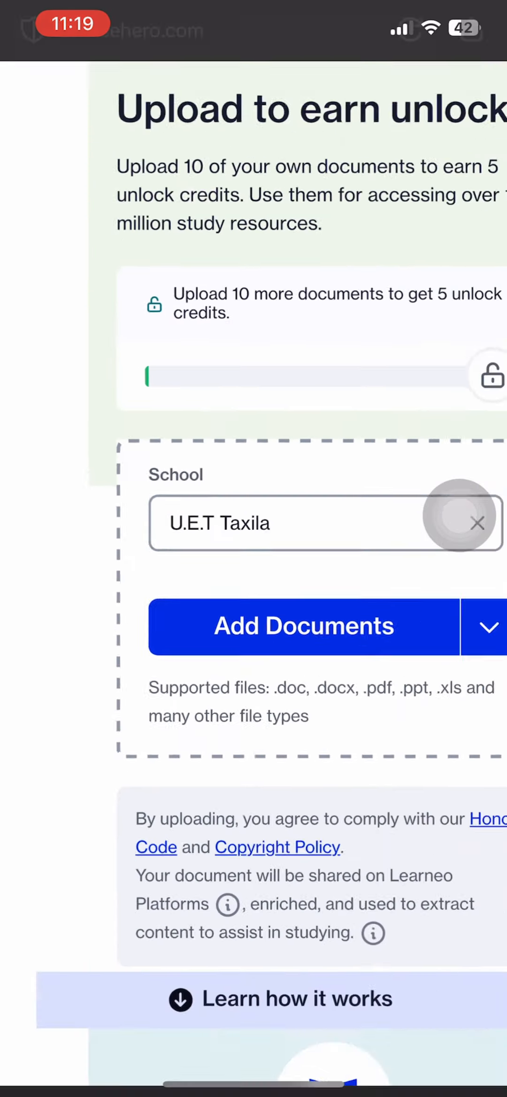
Add the Ch1 Word file from iCloud Drive so Course Hero shows it uploading 0 of 1.
left_click(304, 627)
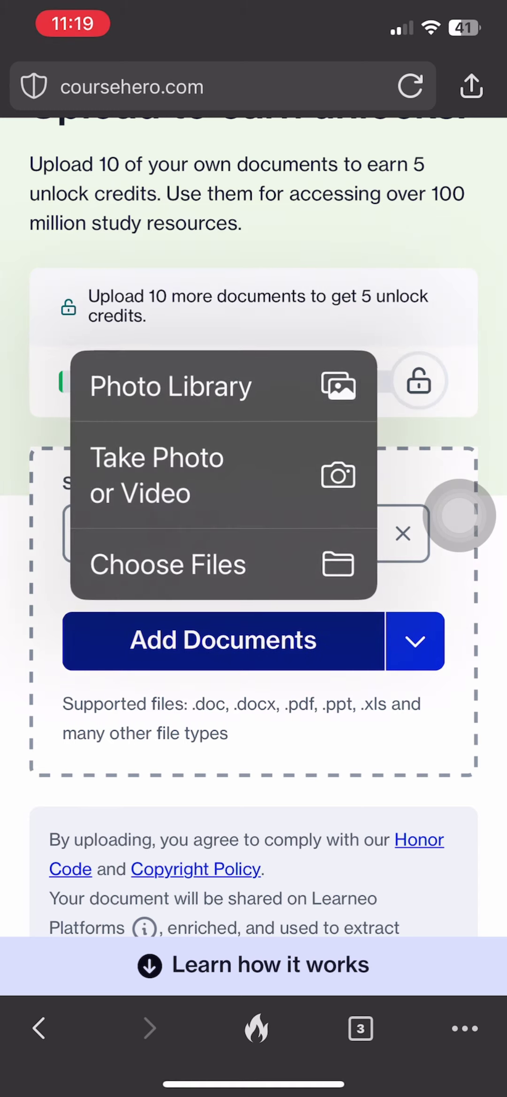
left_click(168, 565)
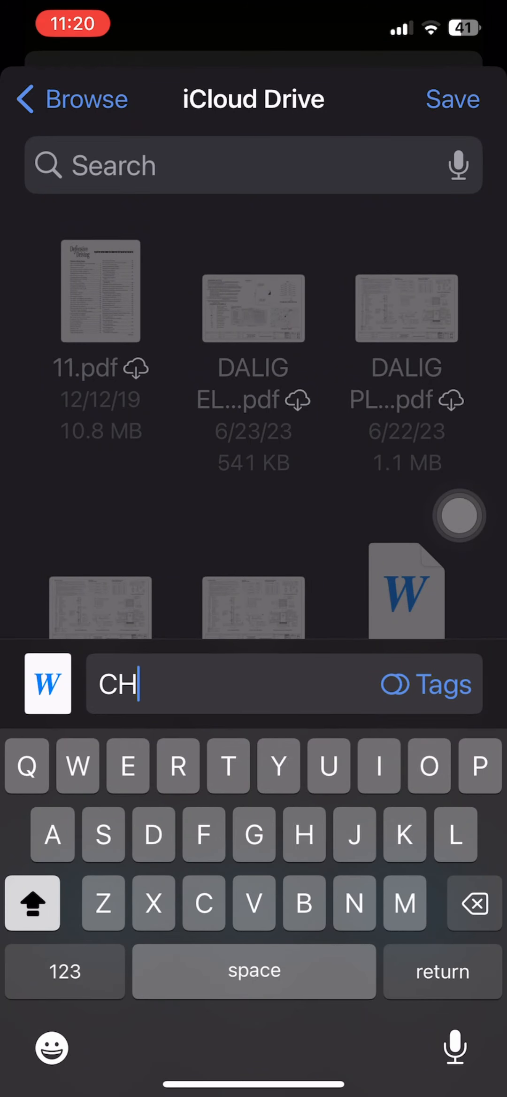
type("1")
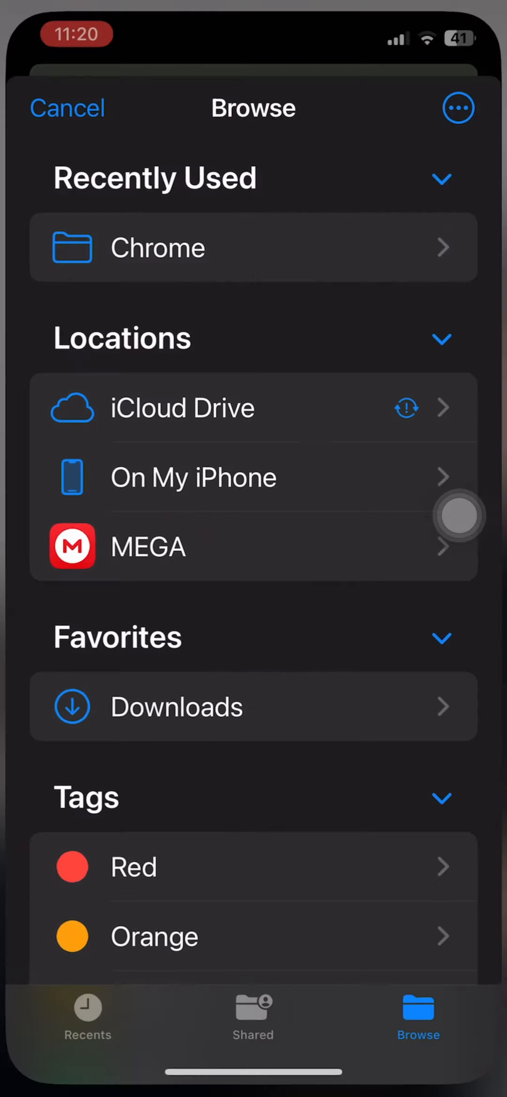
type("Ch1")
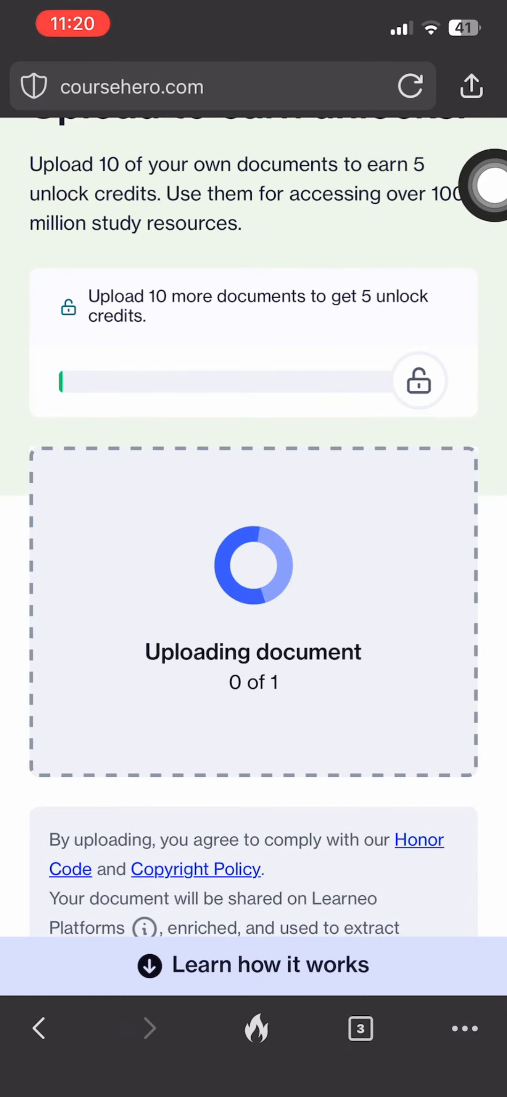
Enter english as the course and subject details so CH1.docx is submitted and Accepted.
type("english")
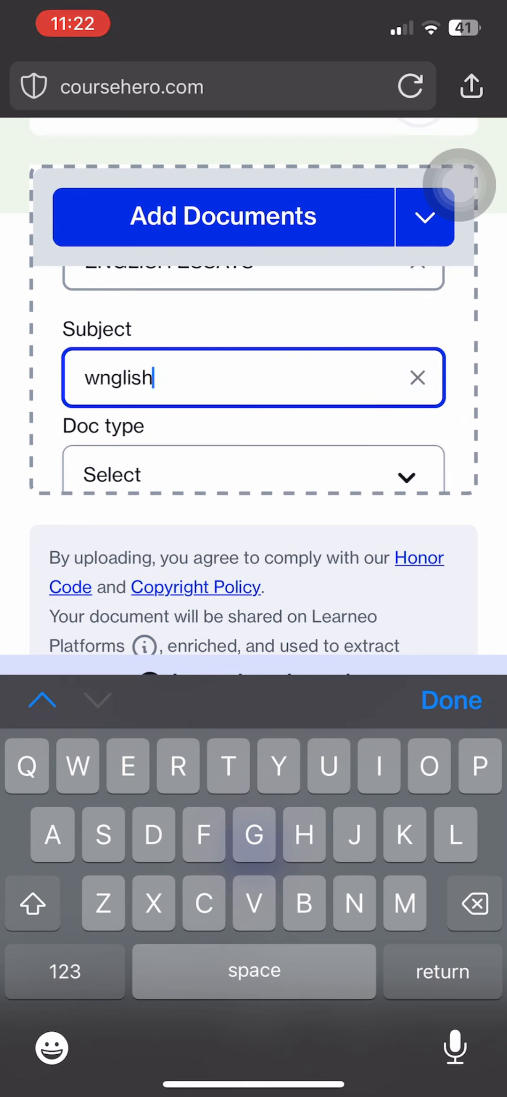
left_click(253, 474)
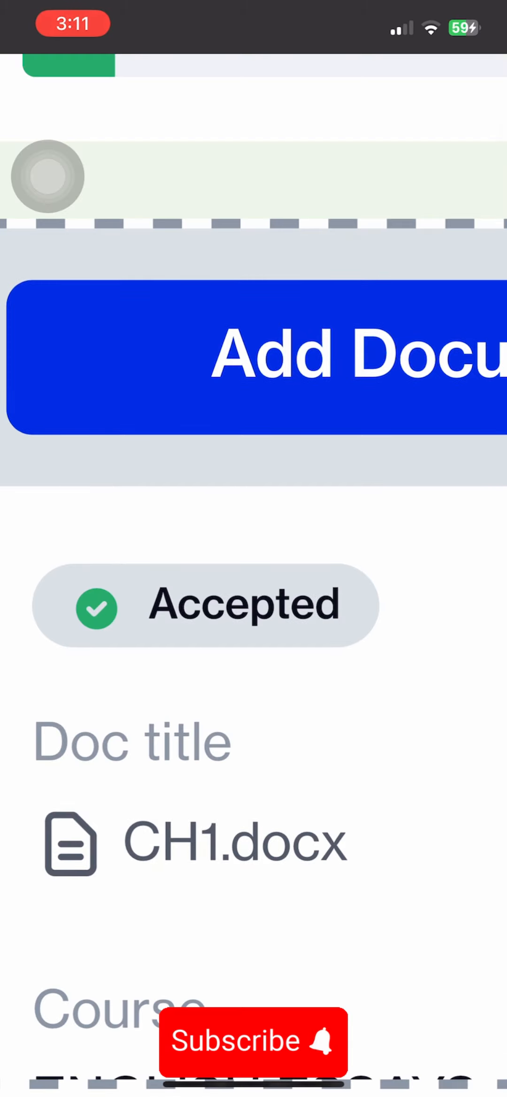
scroll("up", 3)
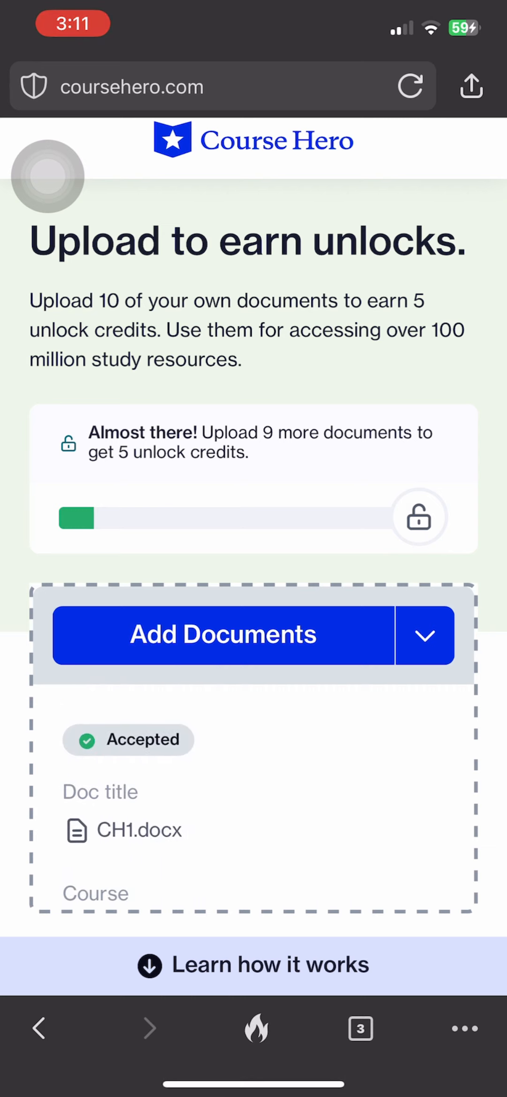
scroll("down", 3)
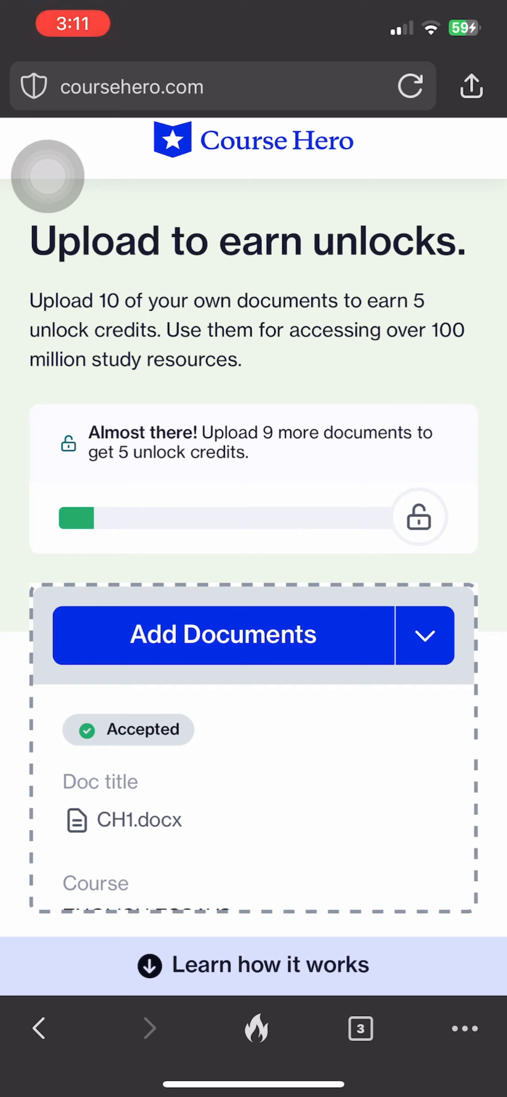